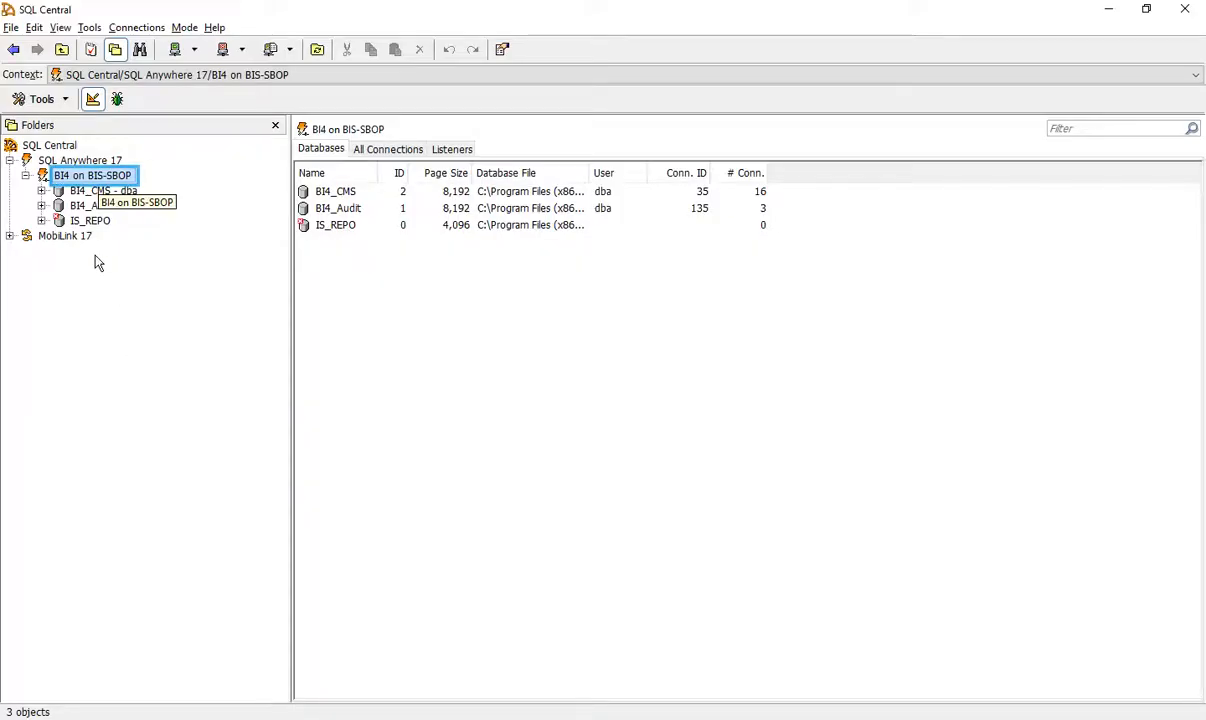
Show the context-menu actions for the BI4 on BIS-SBOP server node
right_click(92, 176)
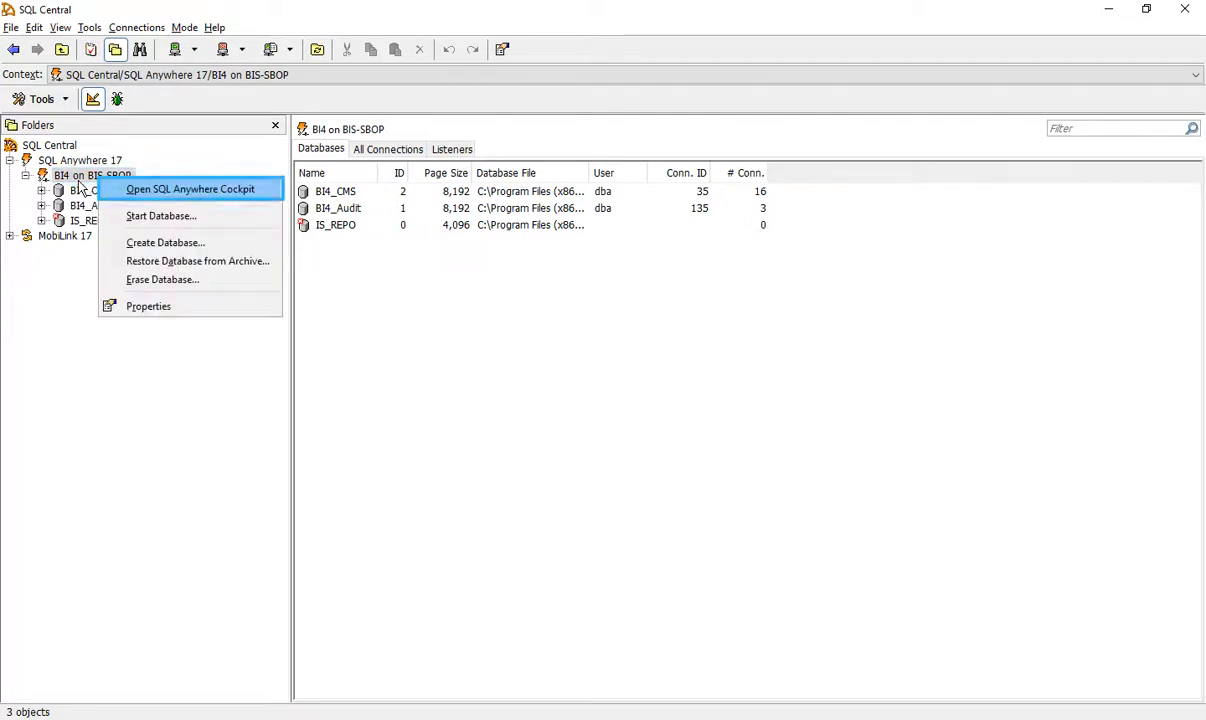
mouse_move(160, 200)
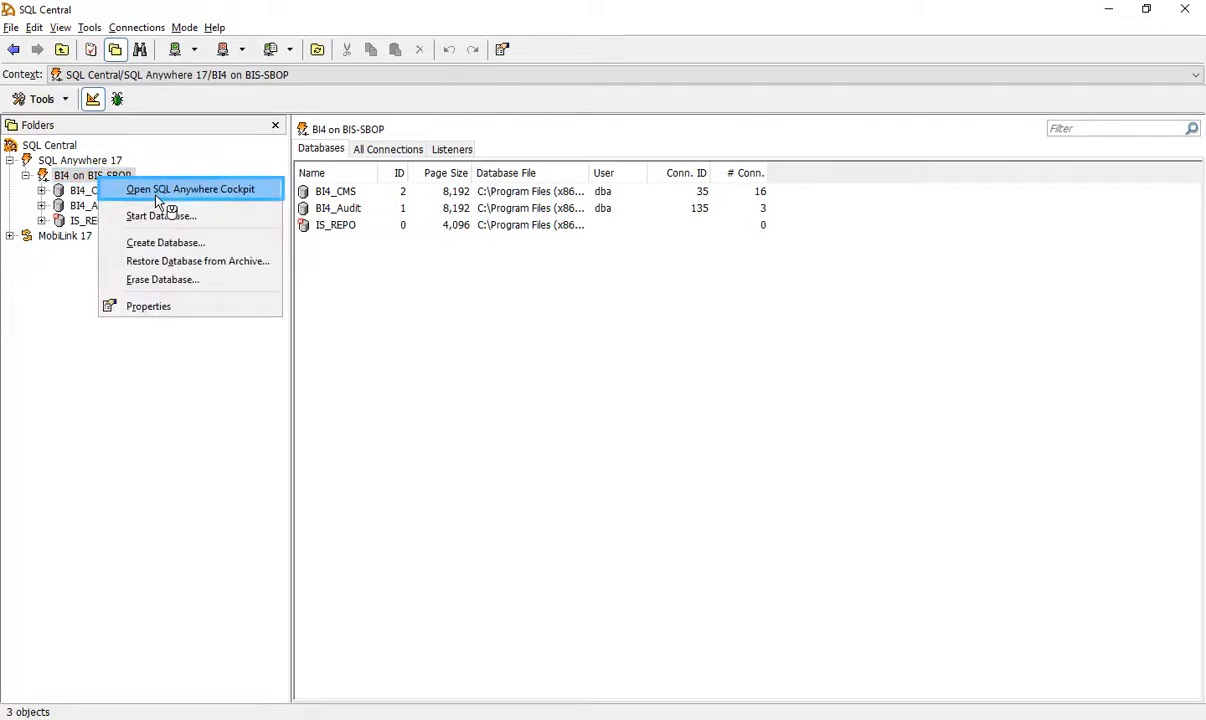
Attempt a Cockpit login as DBA to database BI4_cms, which fails for lack of COCKPIT_ROLE
left_click(188, 188)
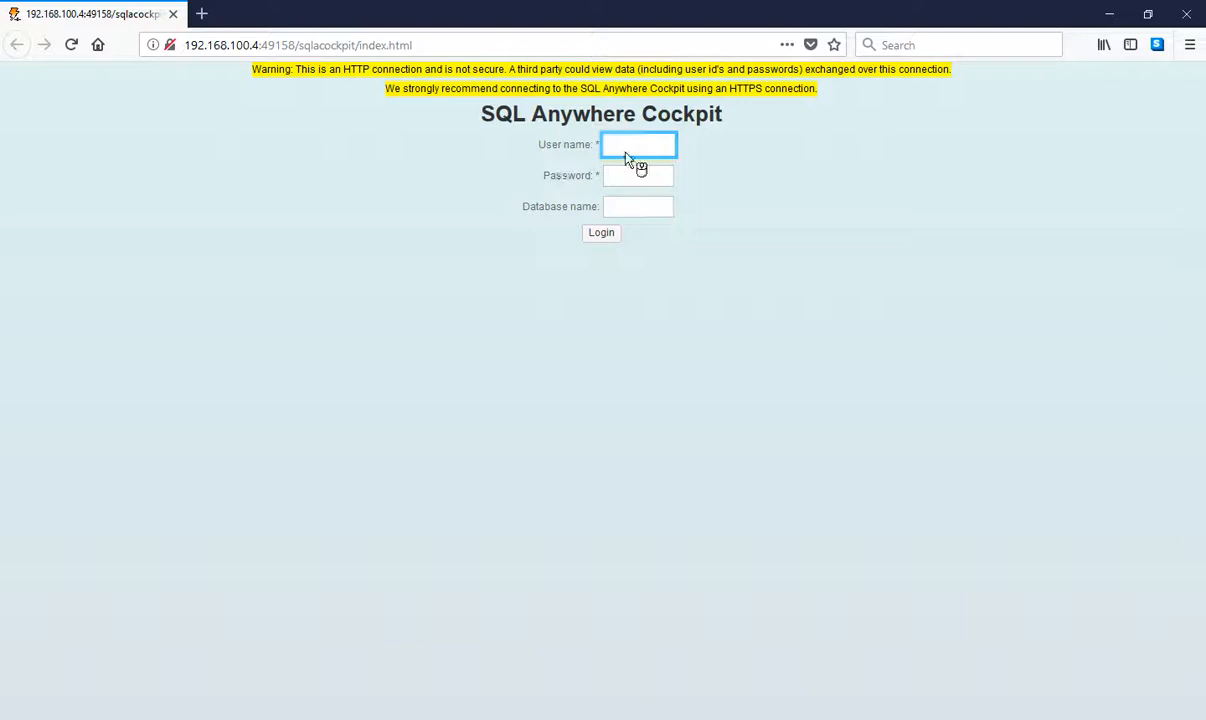
type("DBA")
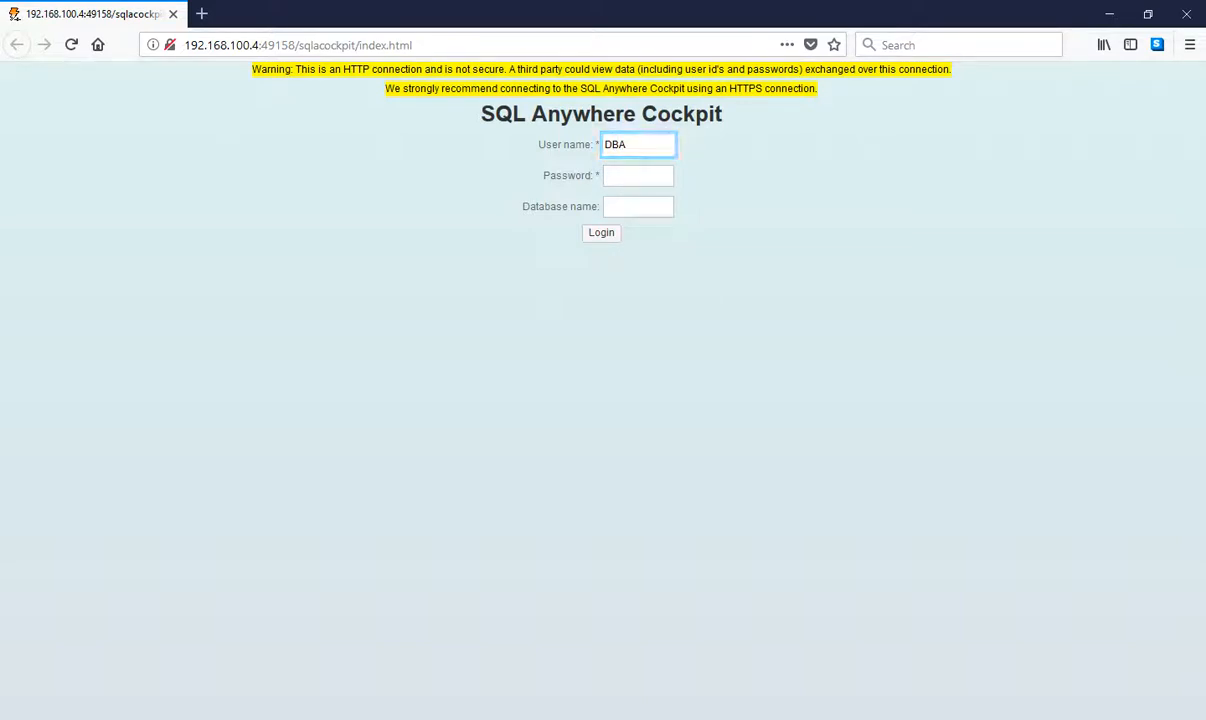
left_click(638, 176)
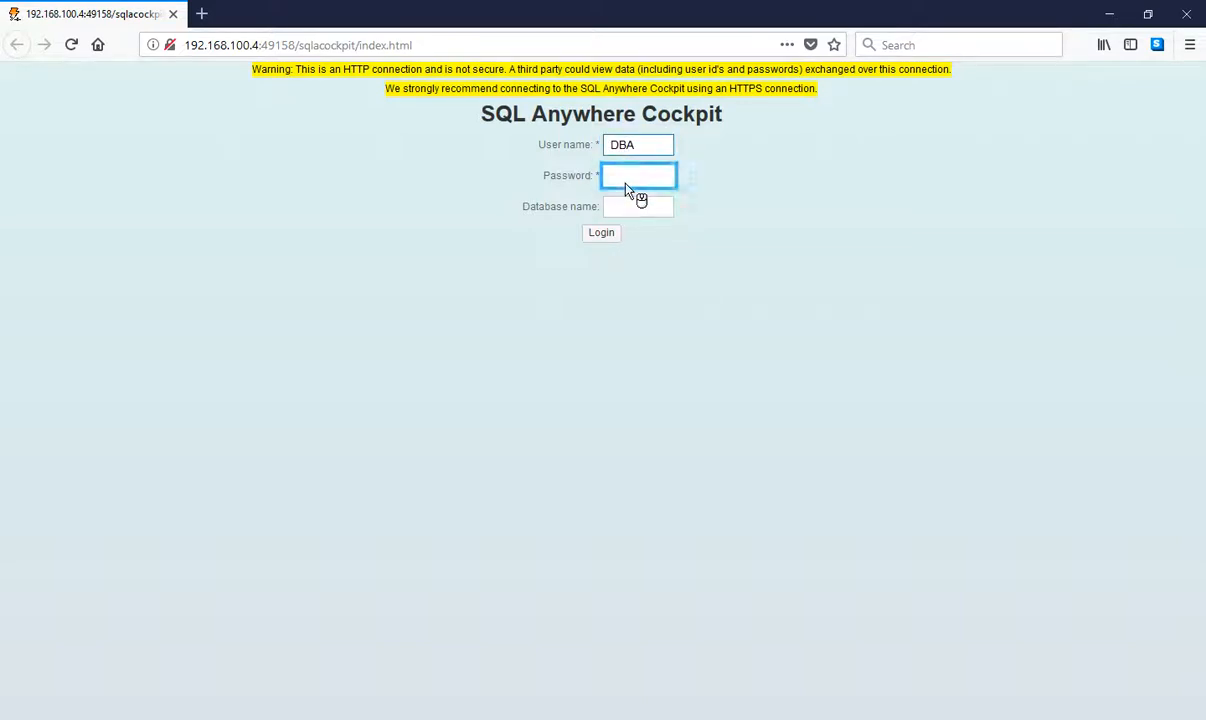
type("•••••")
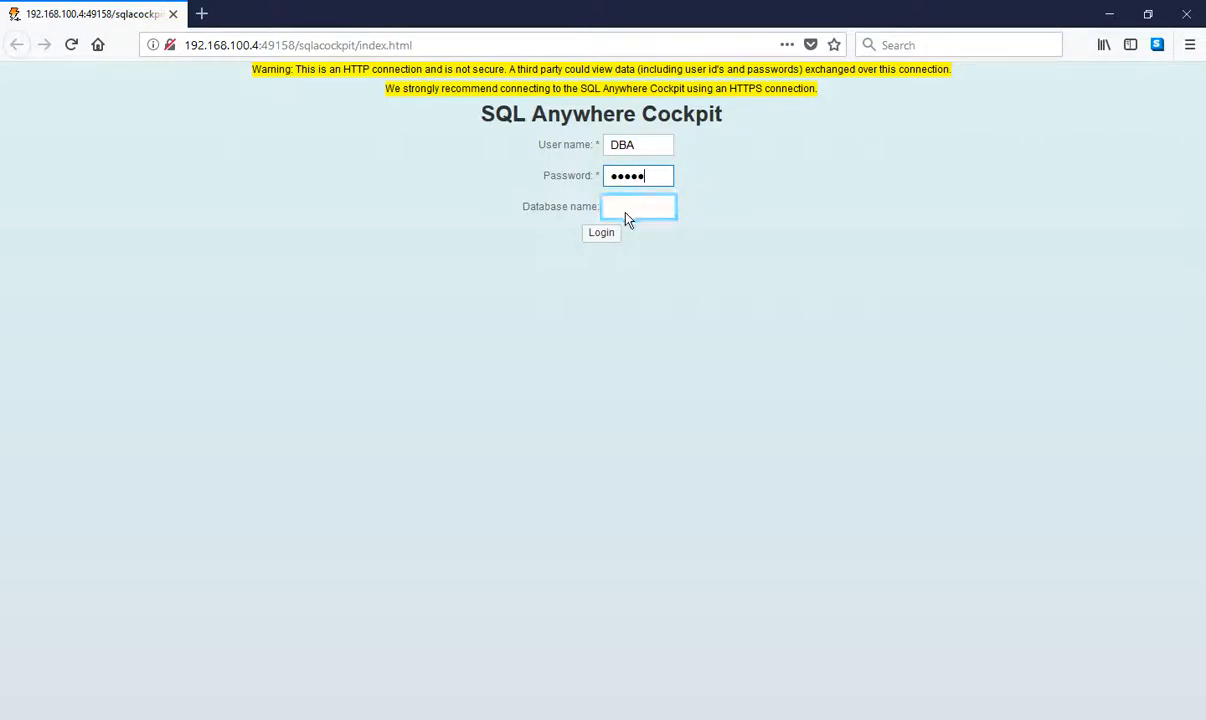
type("BI4_cms")
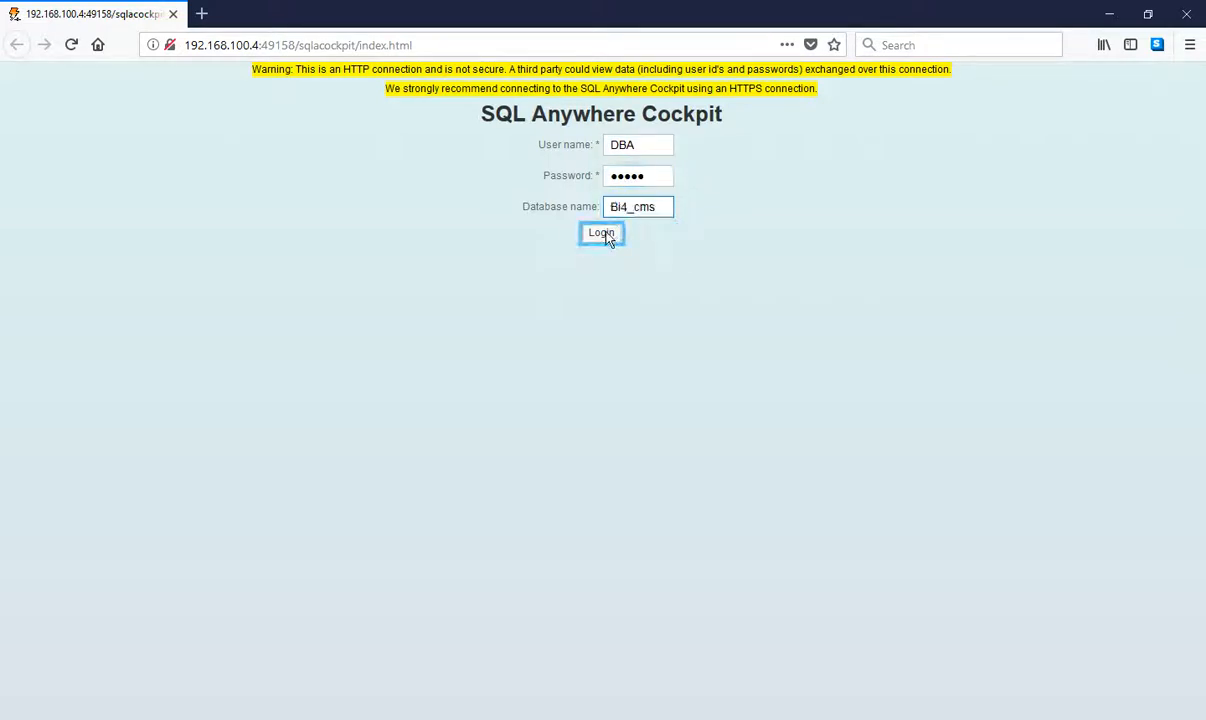
left_click(600, 232)
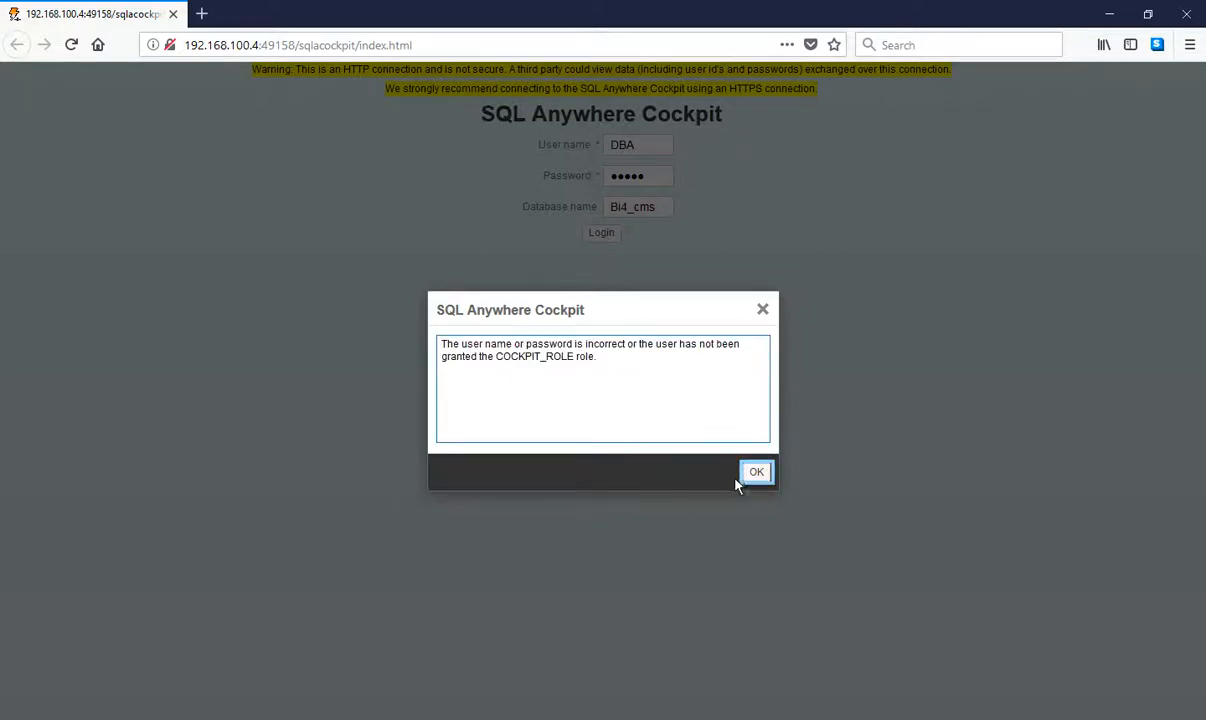
Dismiss the error and grant COCKPIT_ROLE to user dba under BI4_CMS Users
left_click(756, 472)
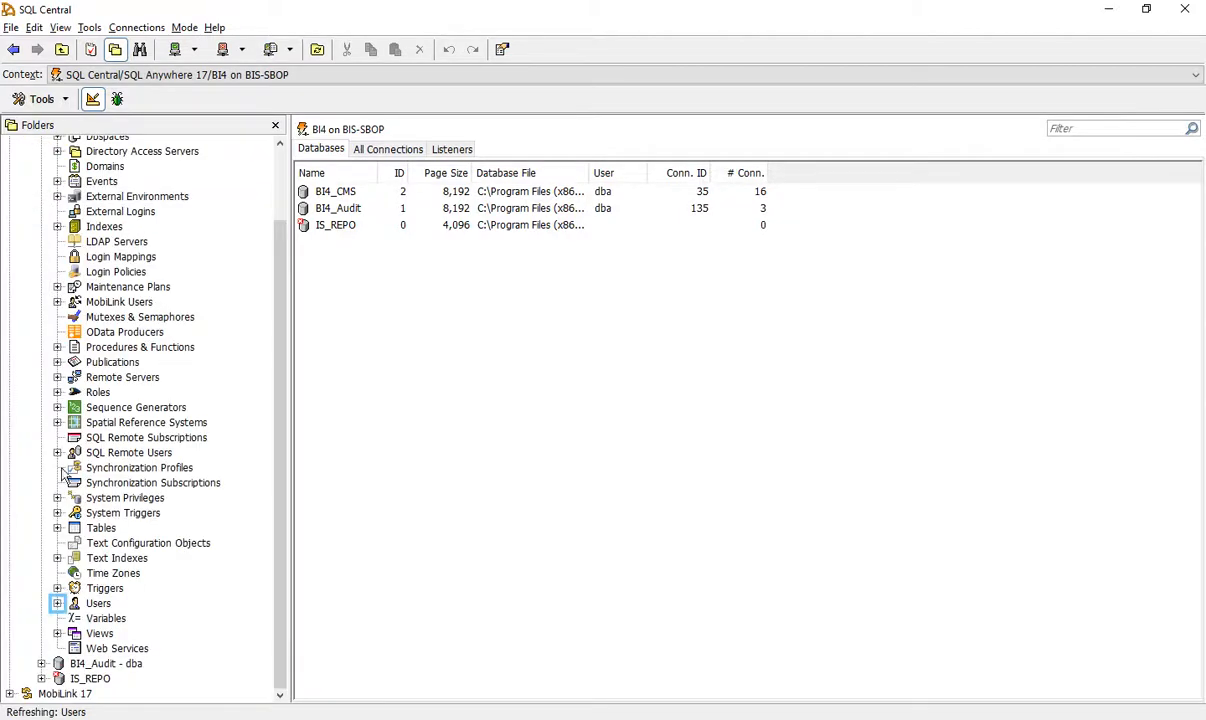
left_click(56, 604)
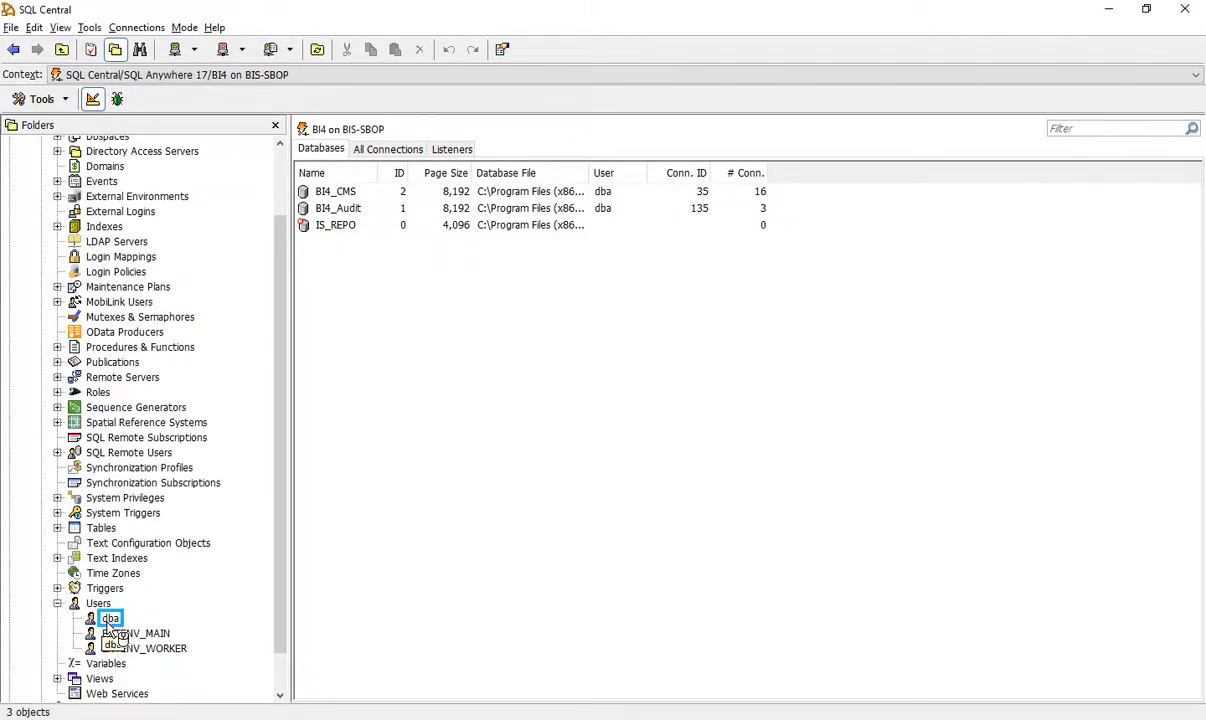
double_click(110, 618)
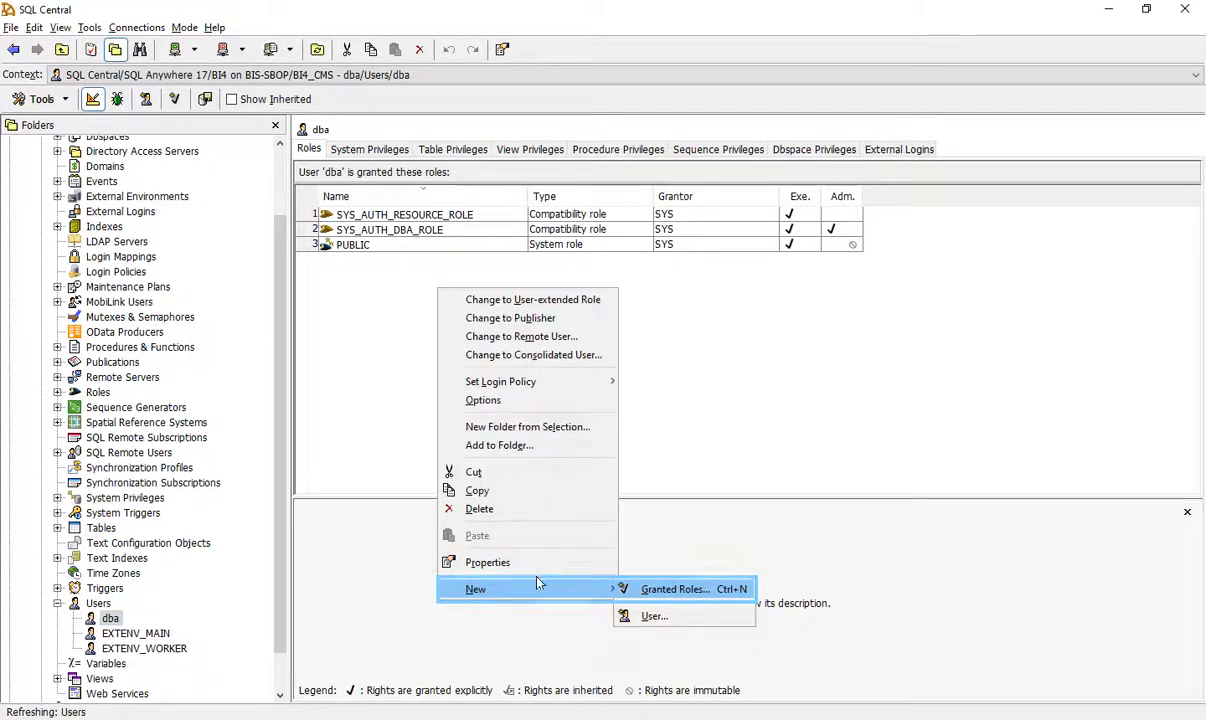
left_click(674, 588)
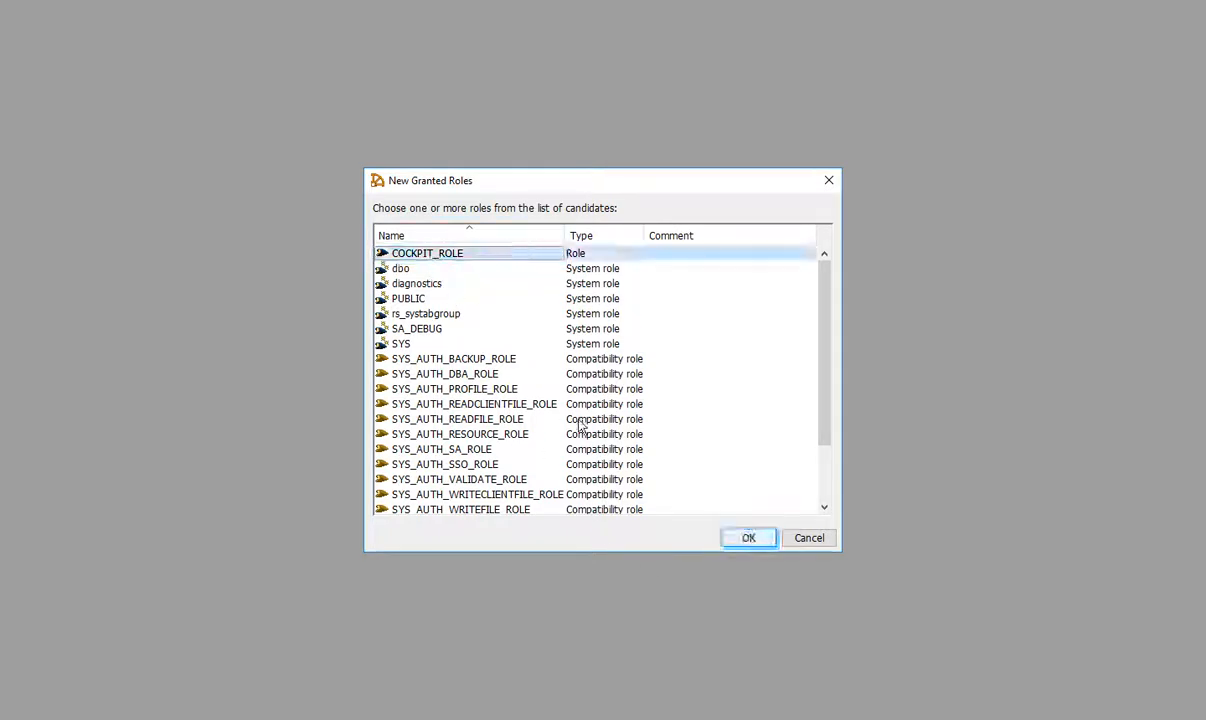
left_click(748, 538)
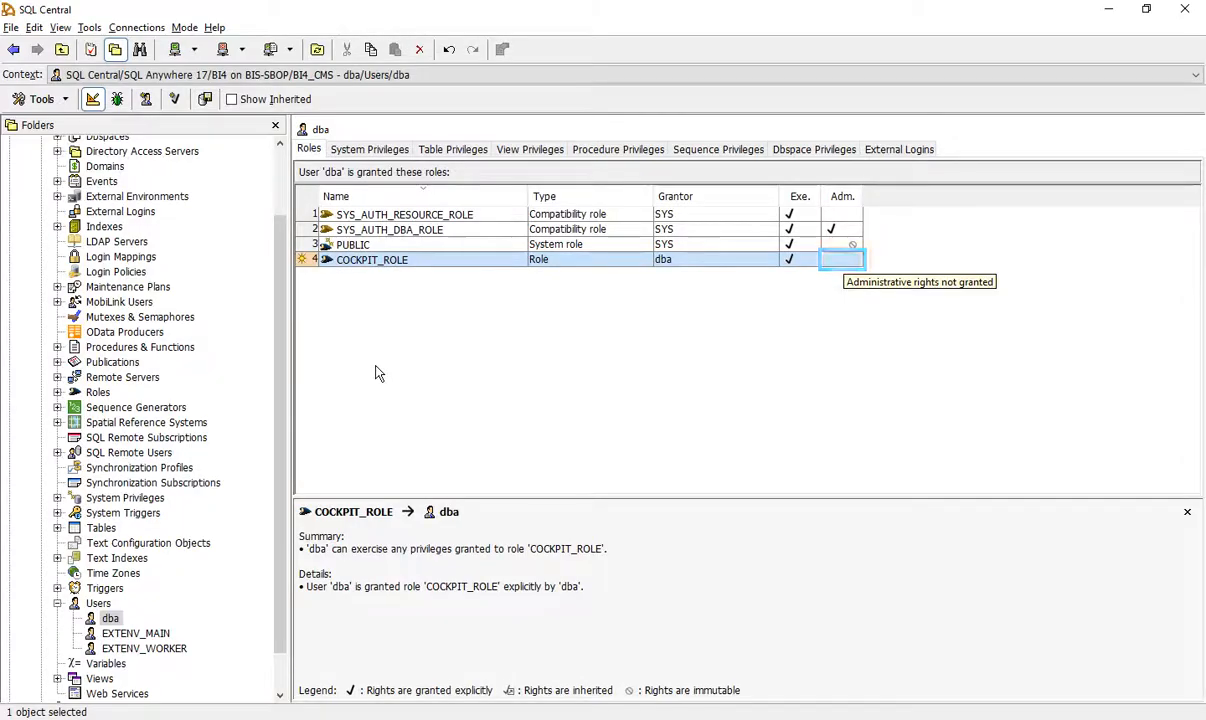
mouse_move(842, 260)
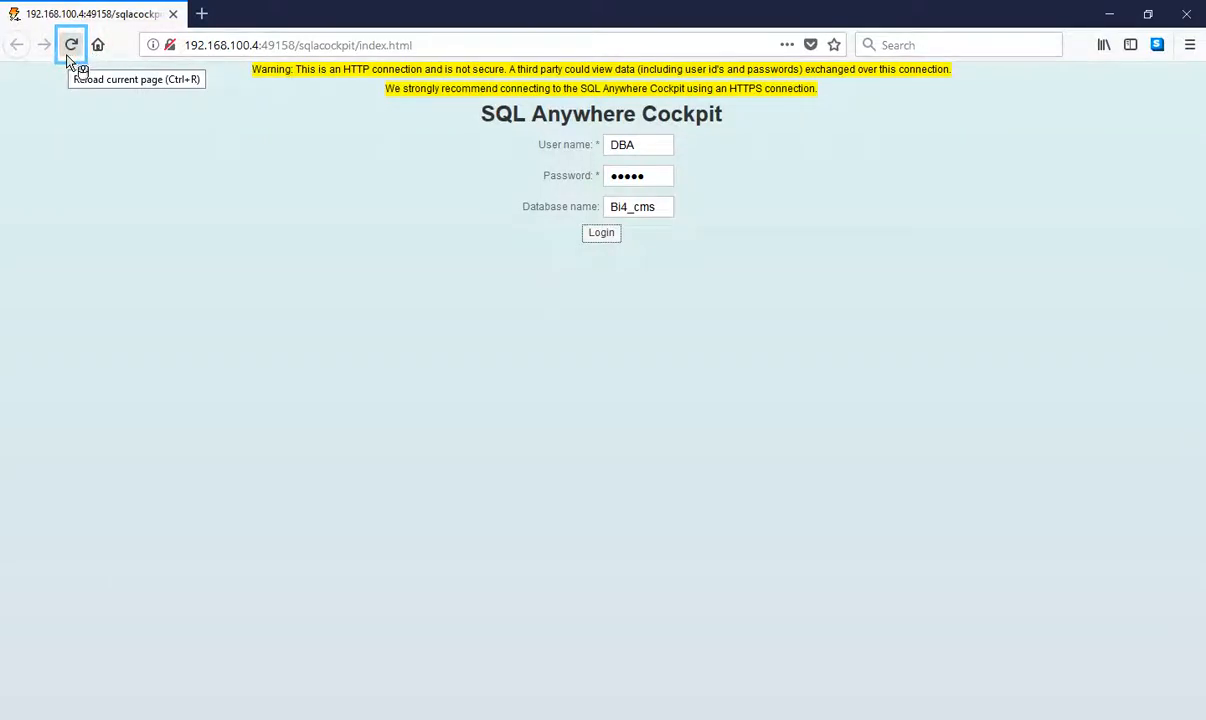
Reload the Cockpit login and sign in as DBA to BI4_CMS, reaching the home dashboard
left_click(72, 44)
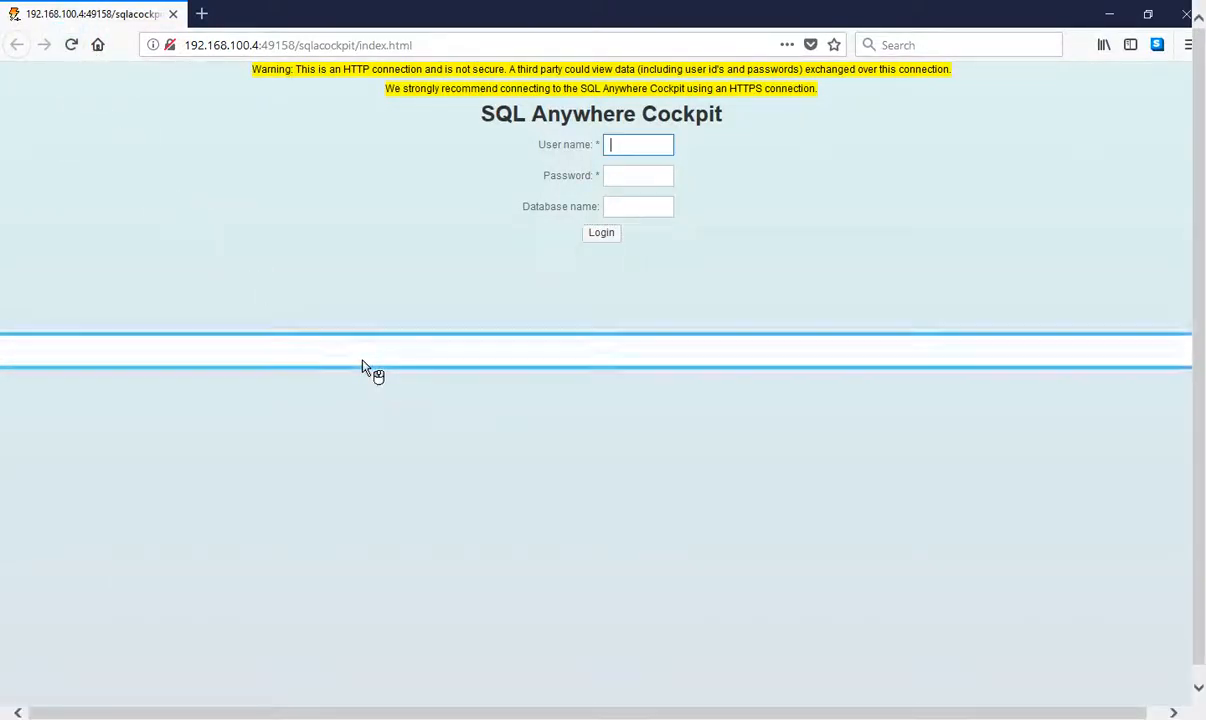
type("DBA")
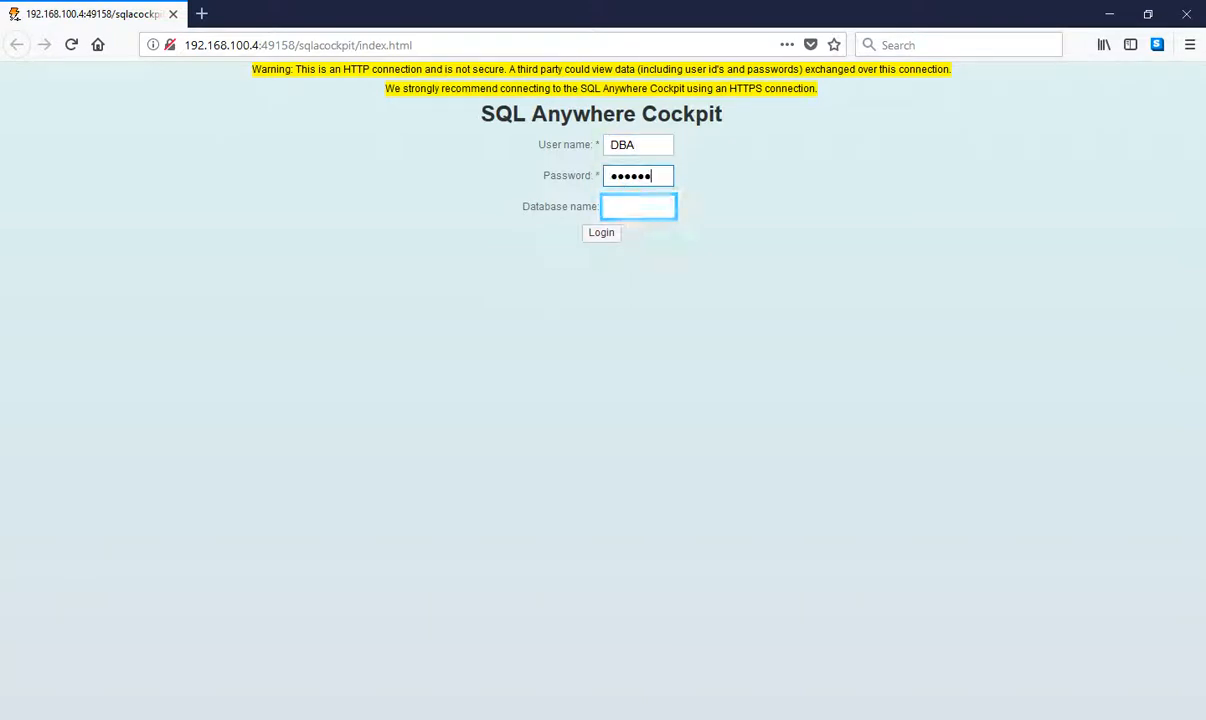
type("BI4_CMS")
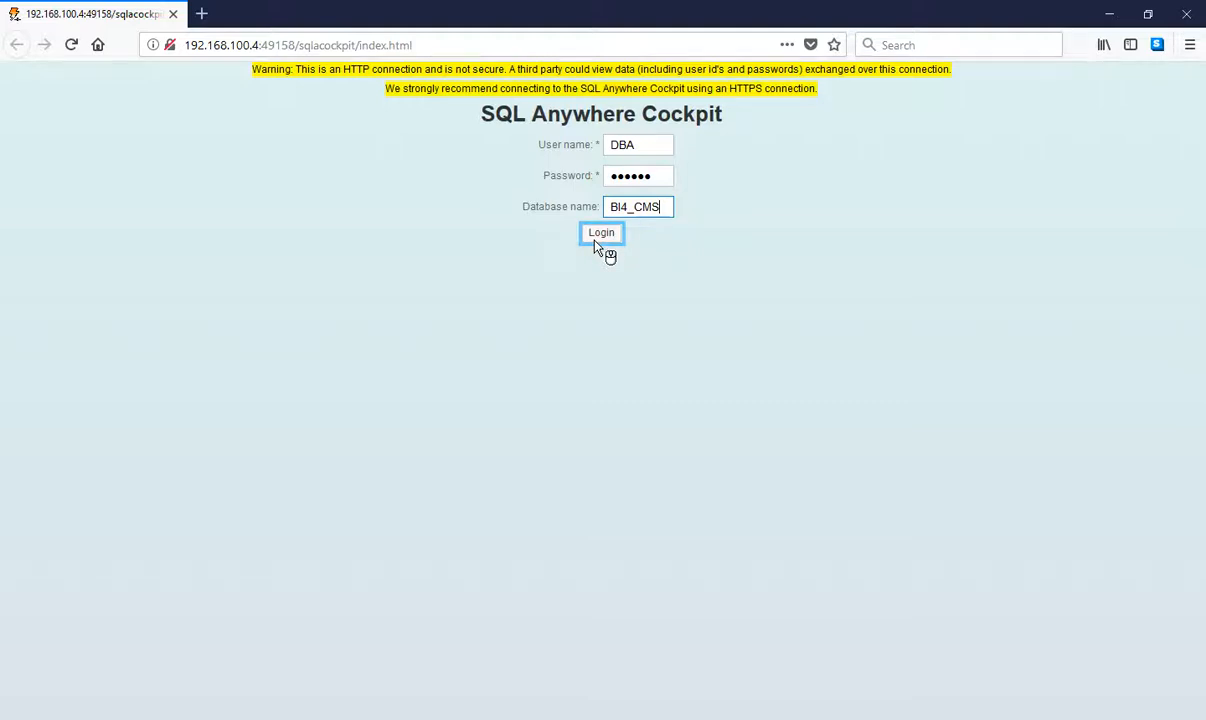
left_click(600, 232)
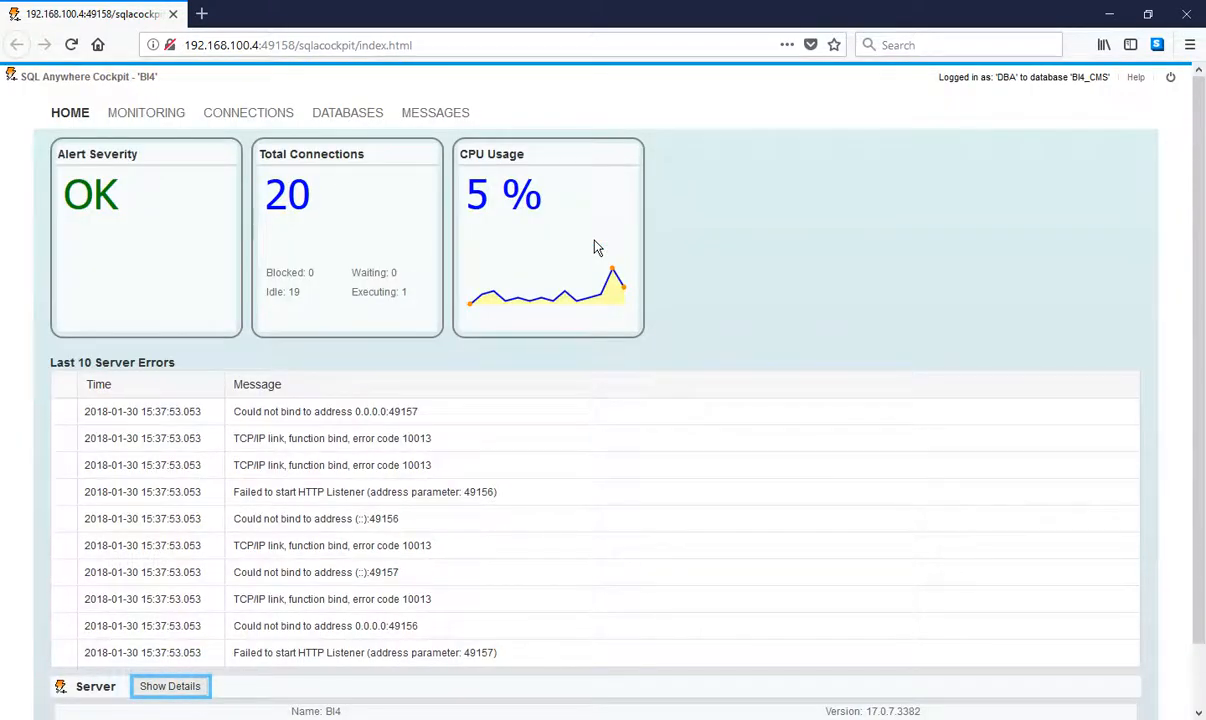
mouse_move(530, 360)
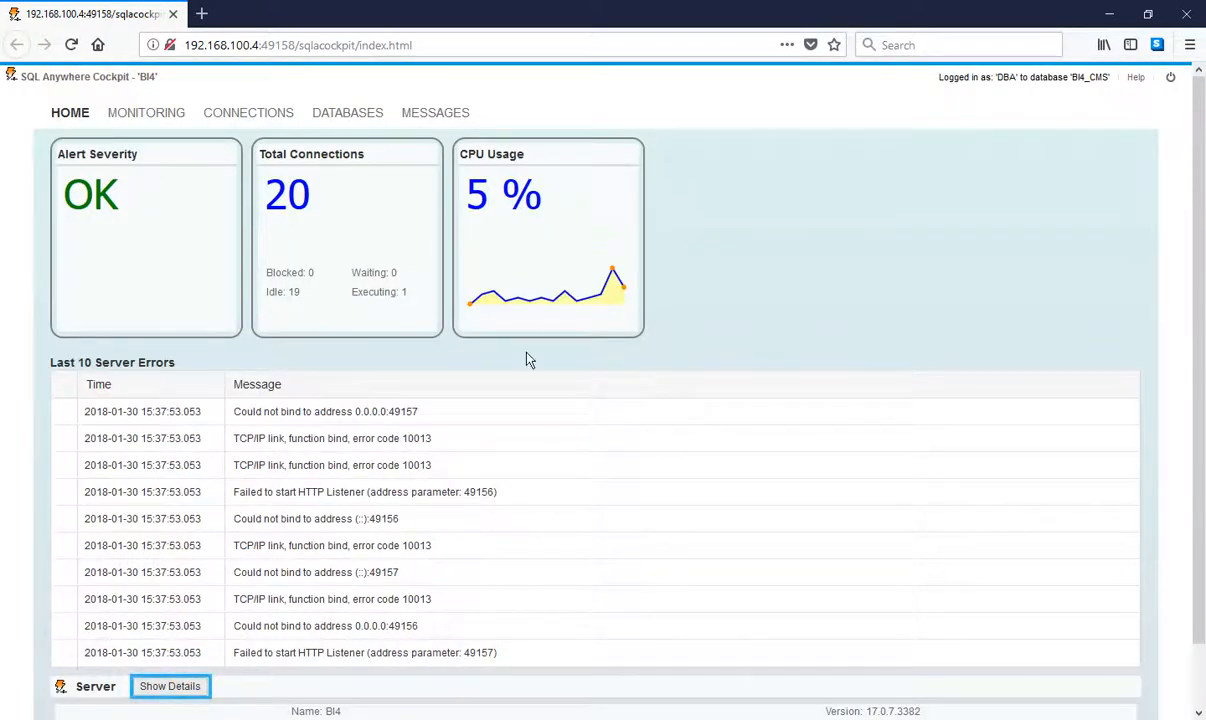
View the BI4_CMS database details, then return to the databases list of BI4_Audit, BI4_CMS and IS_REPO
left_click(168, 686)
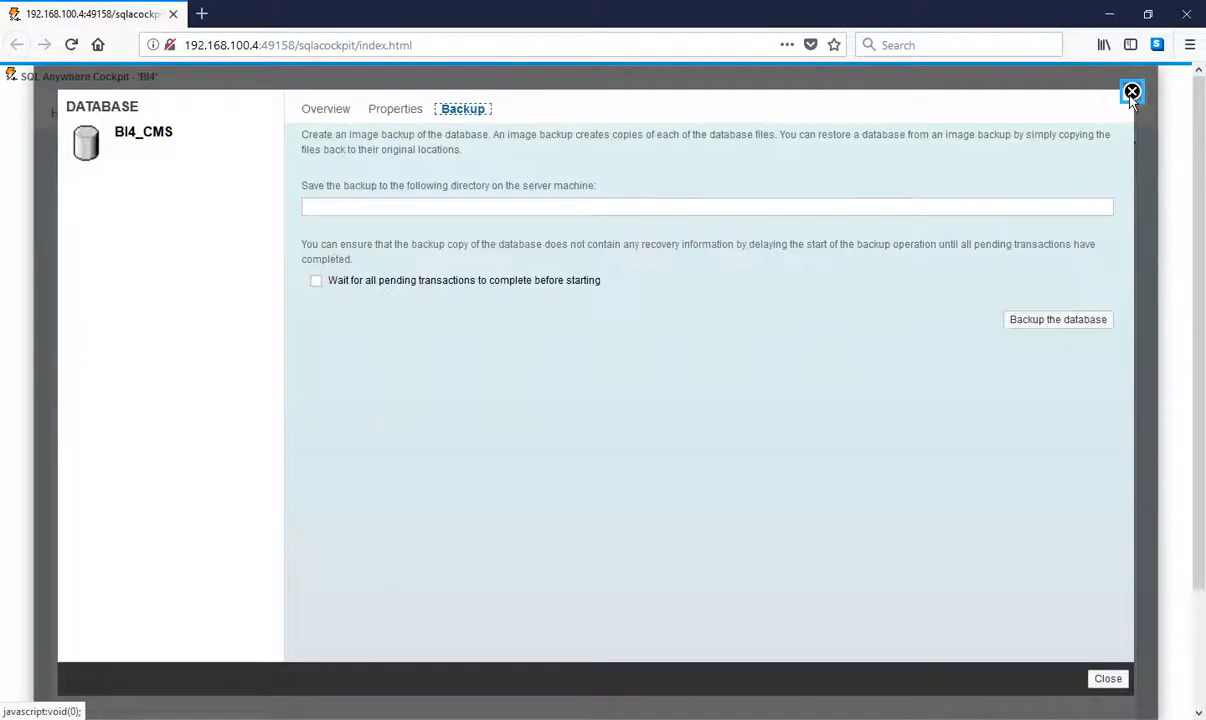
left_click(1132, 92)
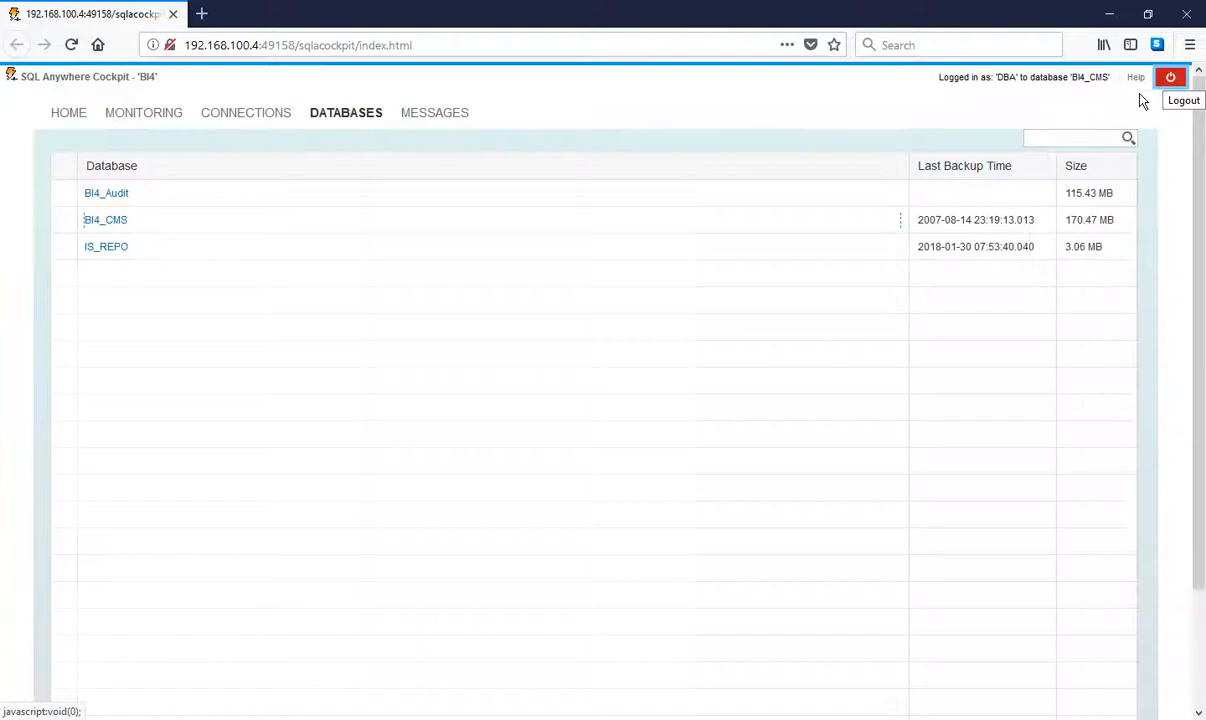